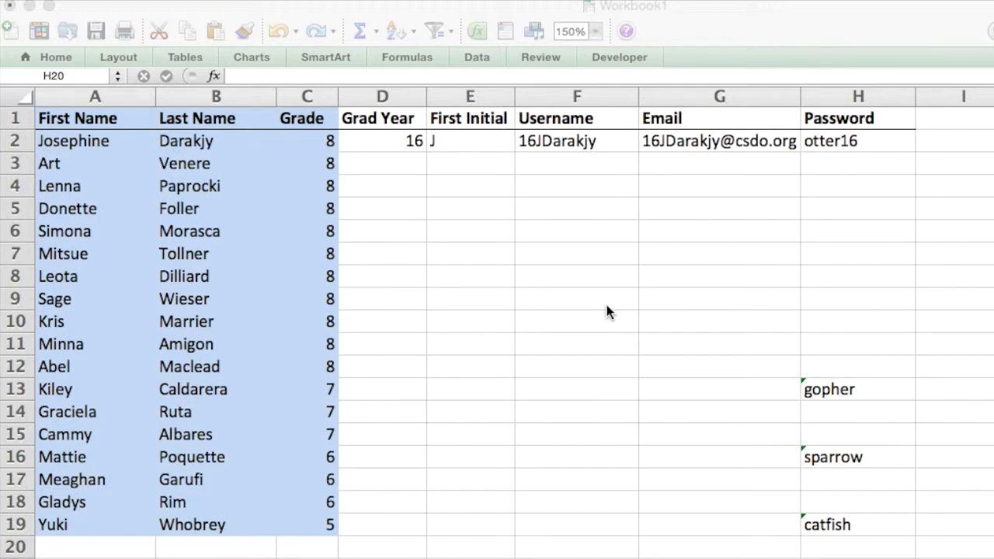
mouse_move(307, 339)
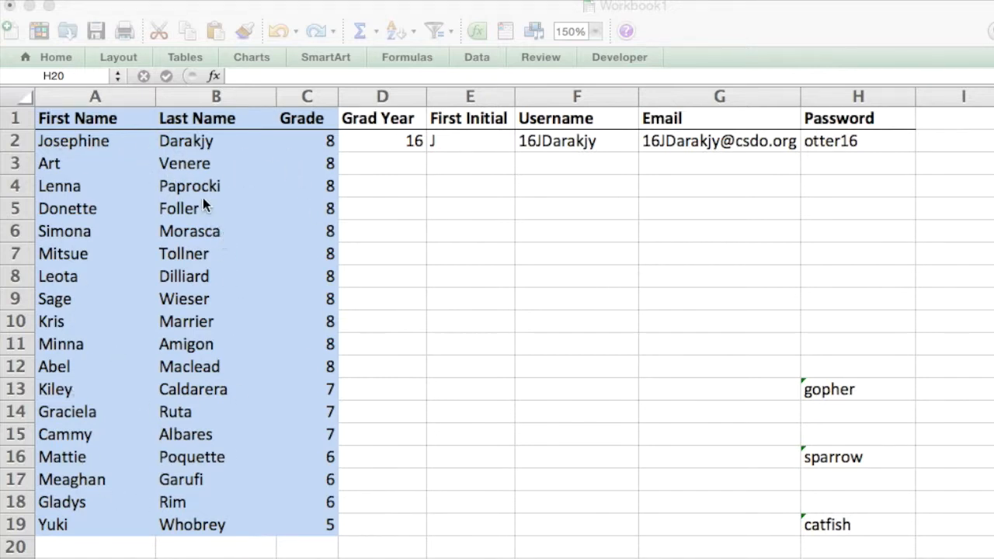
mouse_move(309, 160)
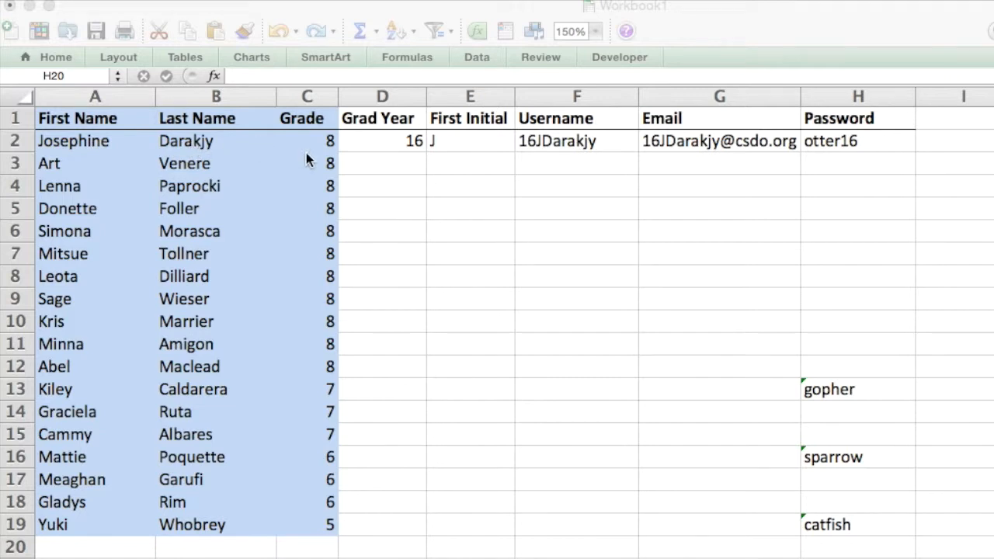
mouse_move(374, 281)
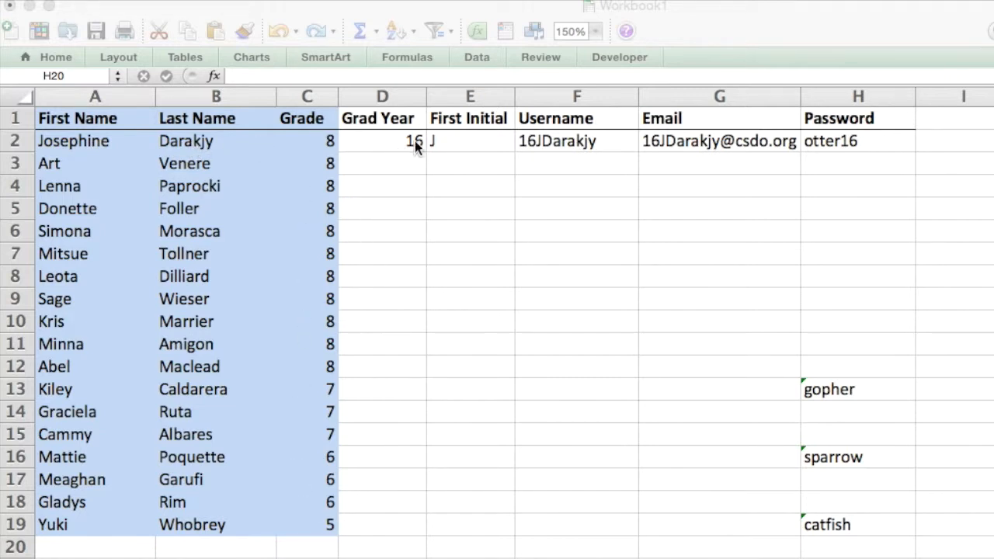
mouse_move(393, 146)
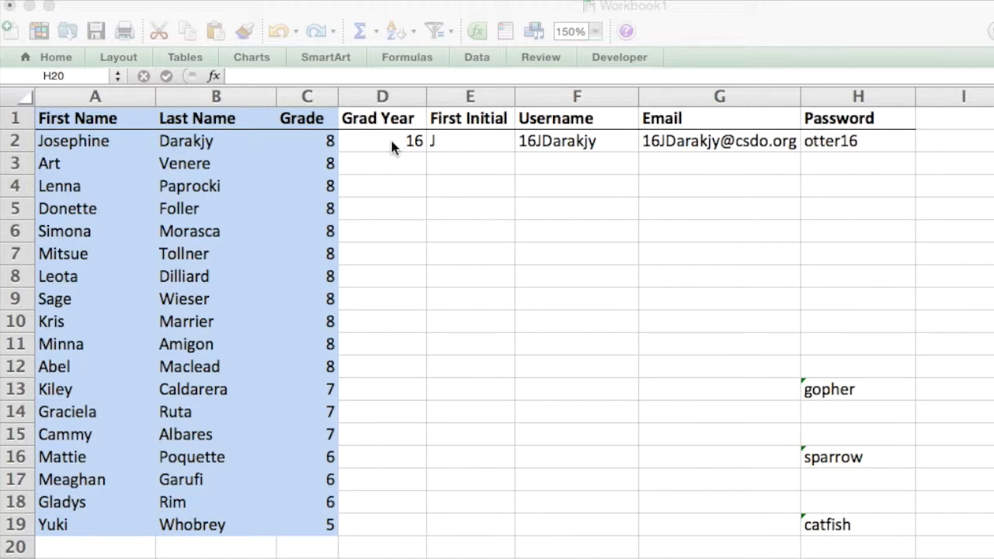
Enter =24-C2 in D2 and fill the grad year formula down to row 19
click(857, 547)
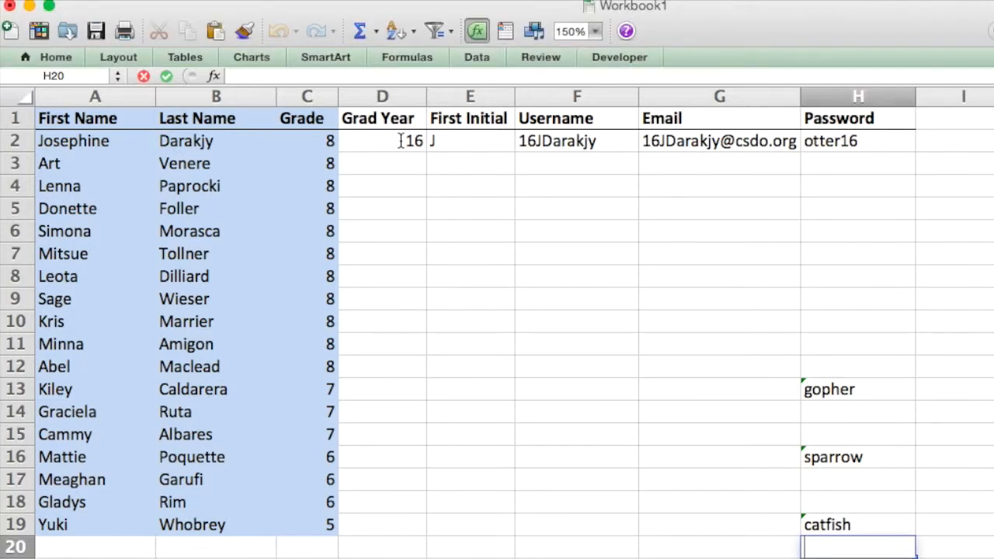
text(=24-C2)
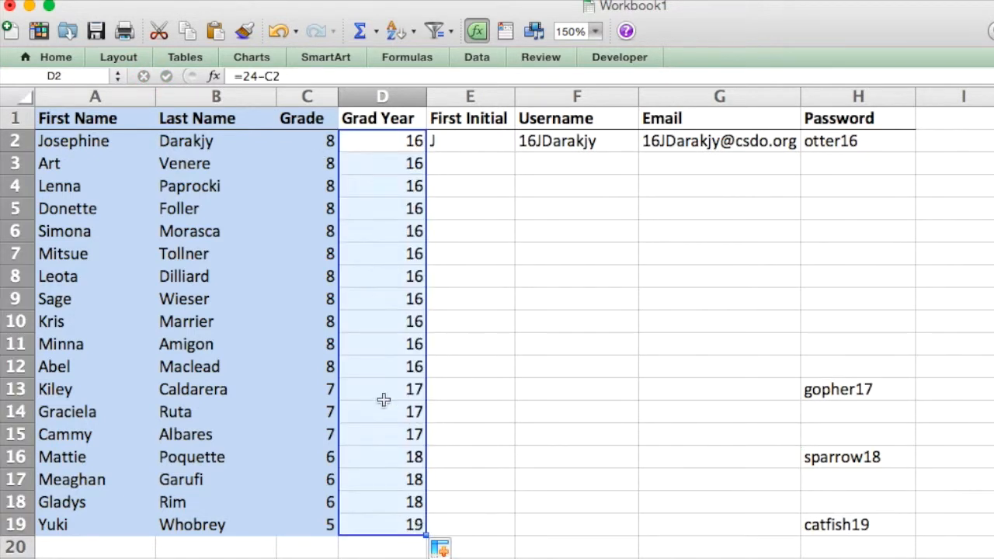
click(381, 389)
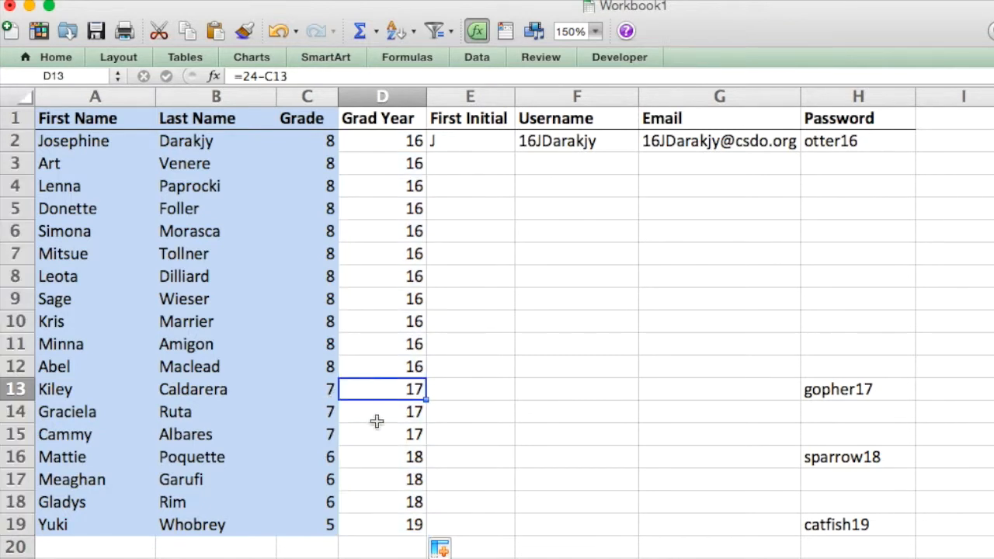
click(383, 456)
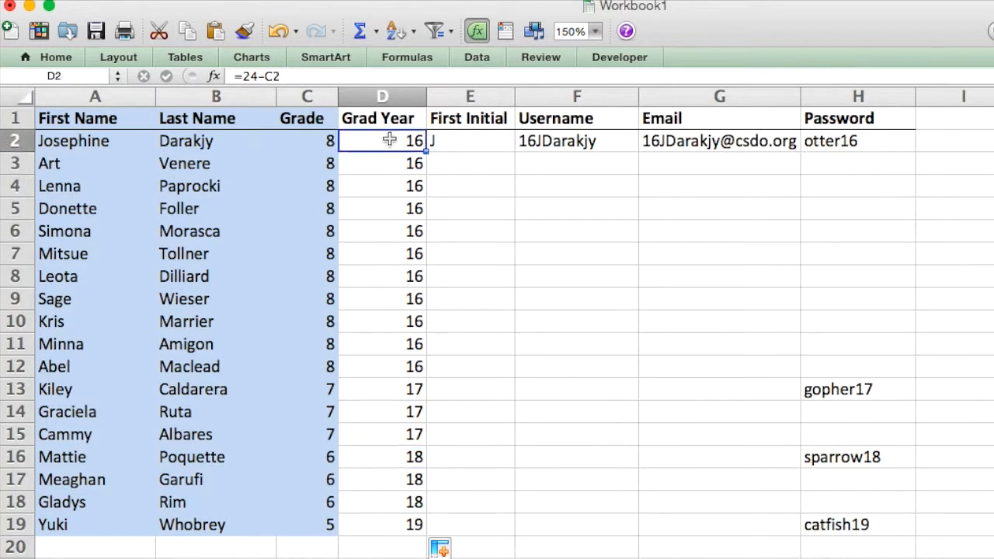
mouse_move(402, 150)
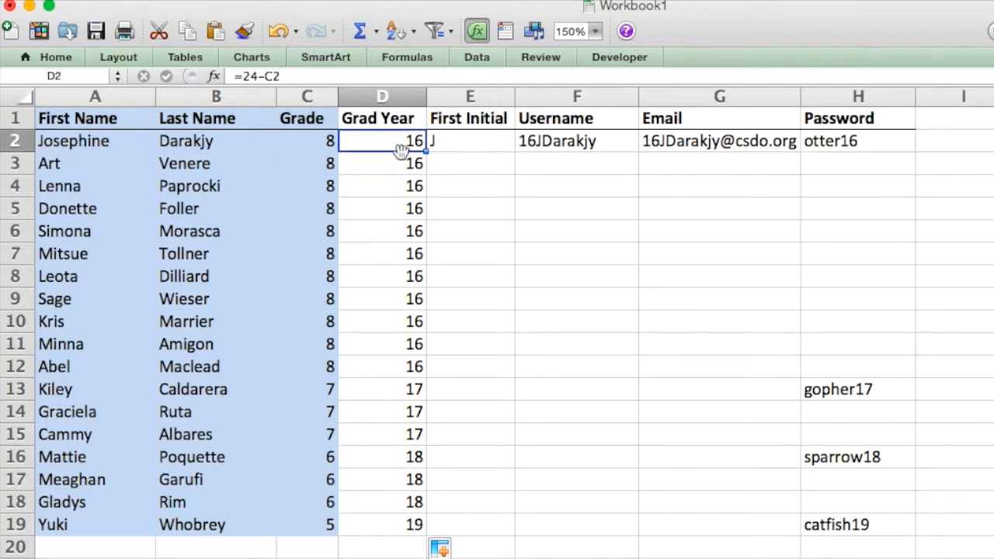
mouse_move(419, 198)
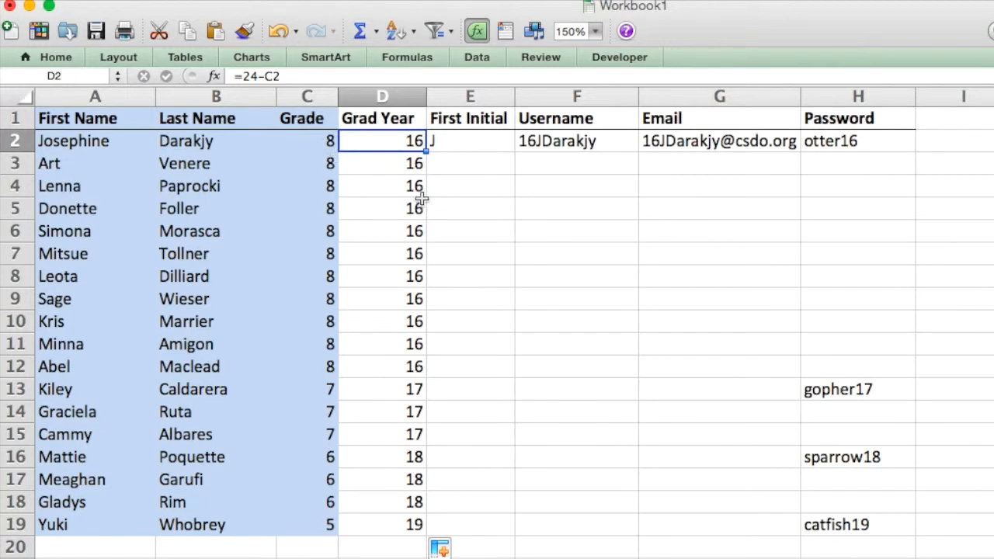
mouse_move(455, 142)
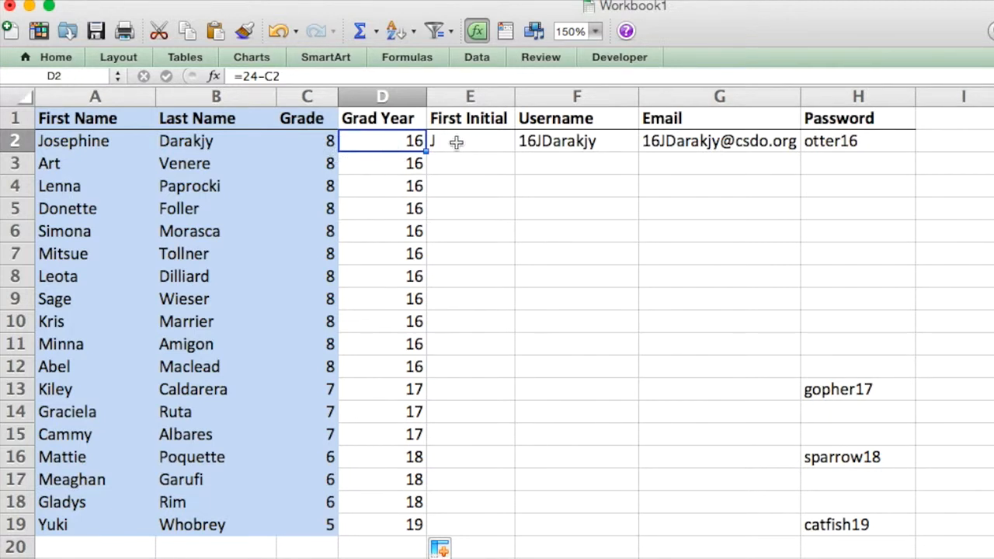
Copy the =LEFT(A2,1) formula from E2 down to E19
click(470, 140)
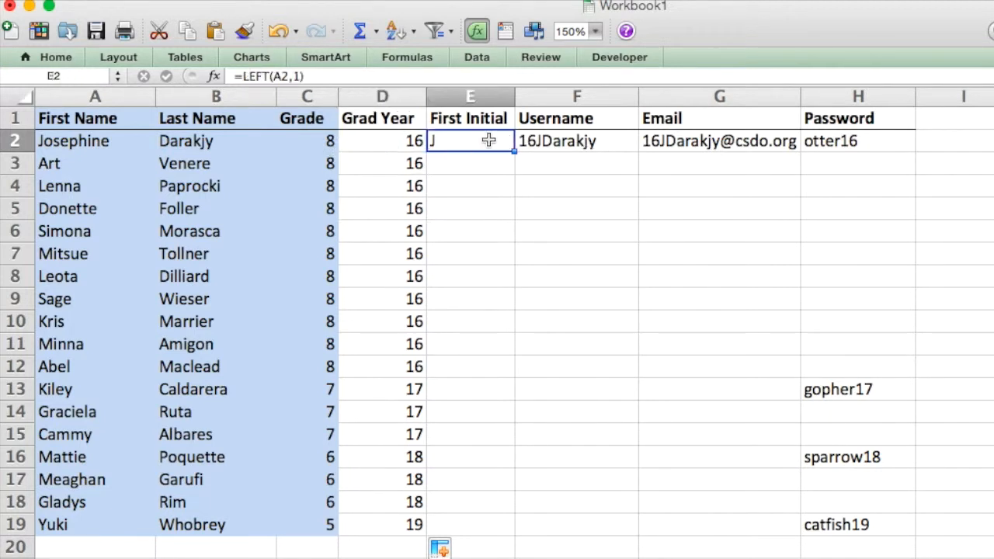
mouse_move(464, 132)
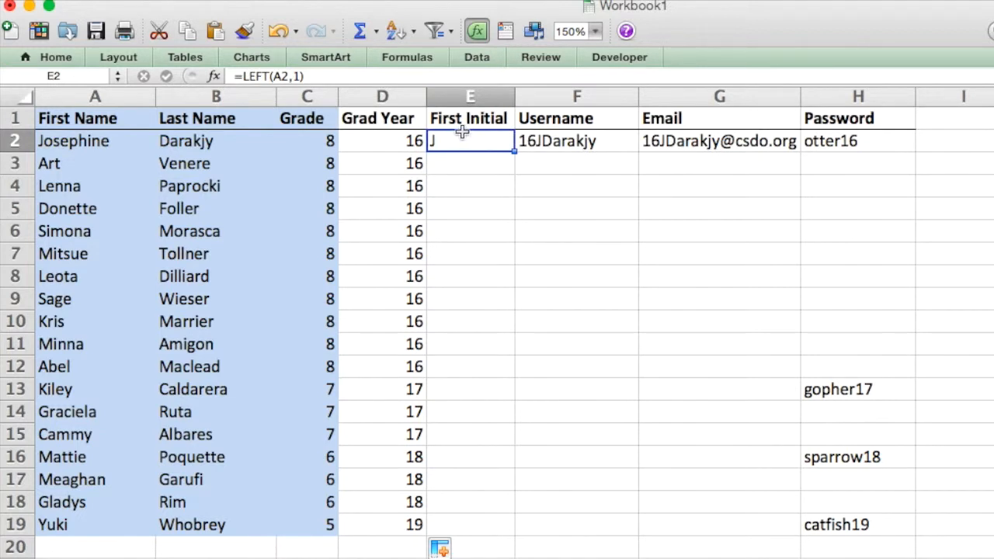
mouse_move(76, 145)
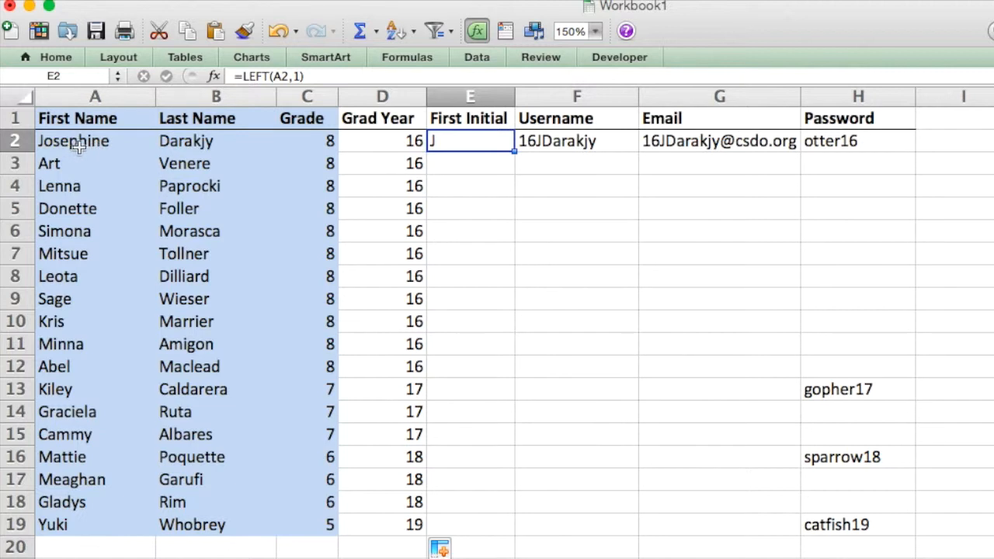
mouse_move(281, 76)
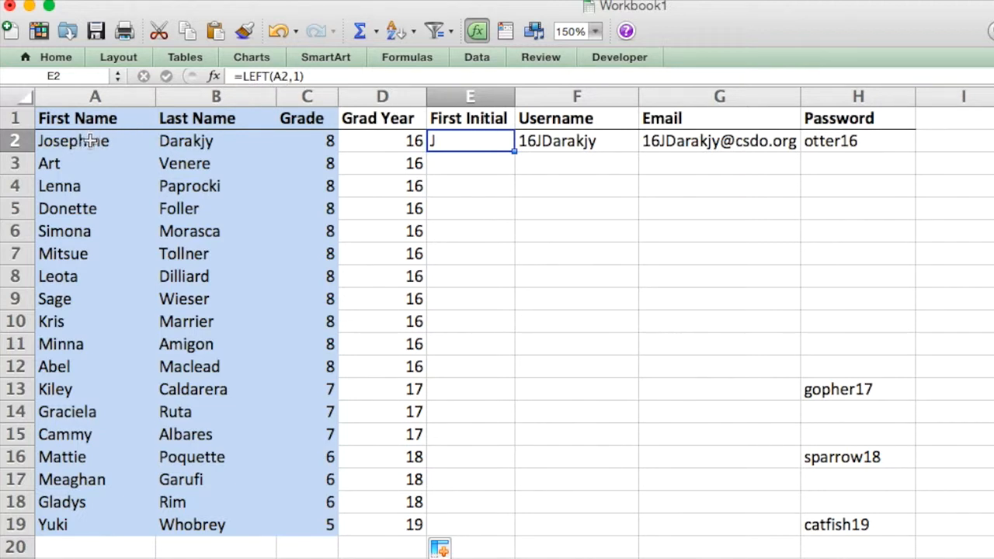
mouse_move(122, 146)
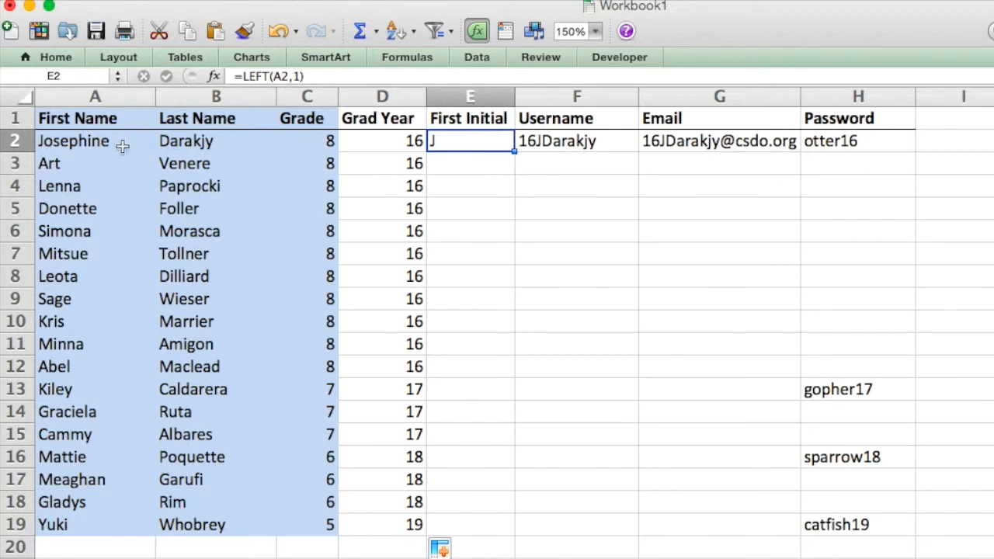
drag(470, 140, 501, 466)
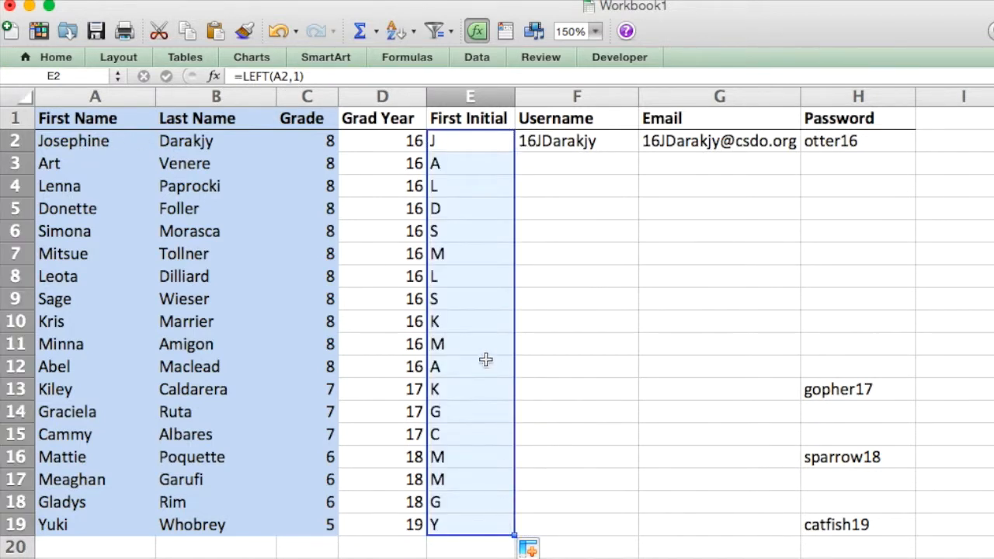
mouse_move(91, 342)
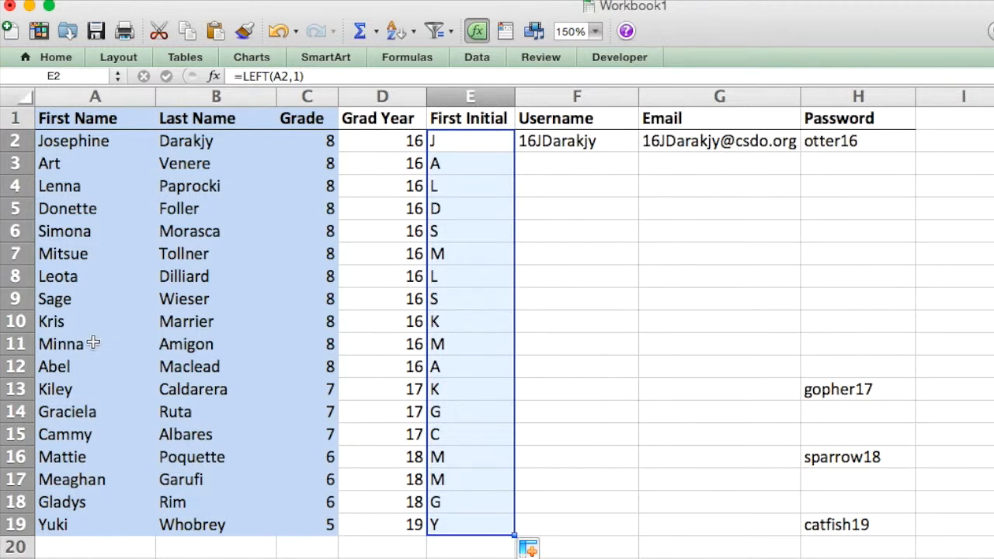
mouse_move(75, 505)
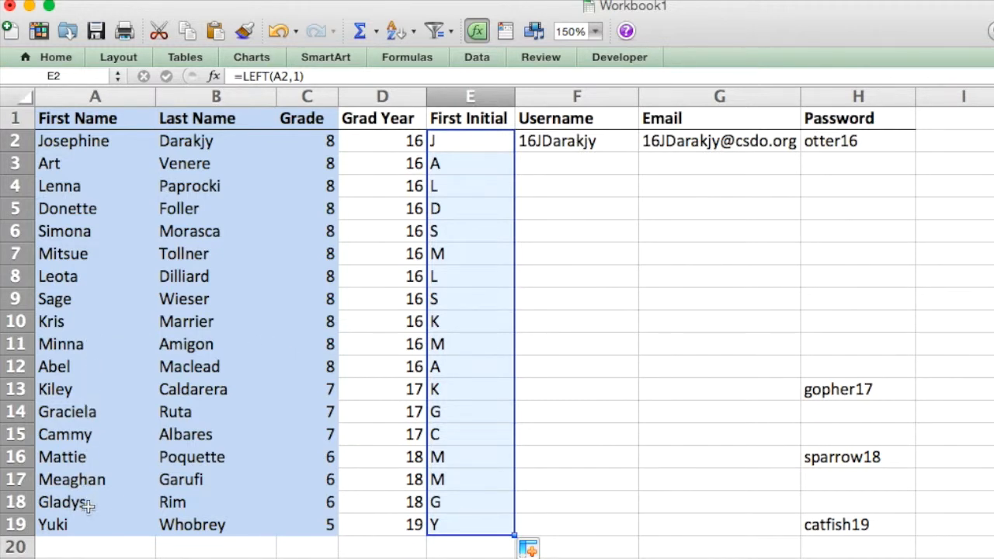
mouse_move(563, 147)
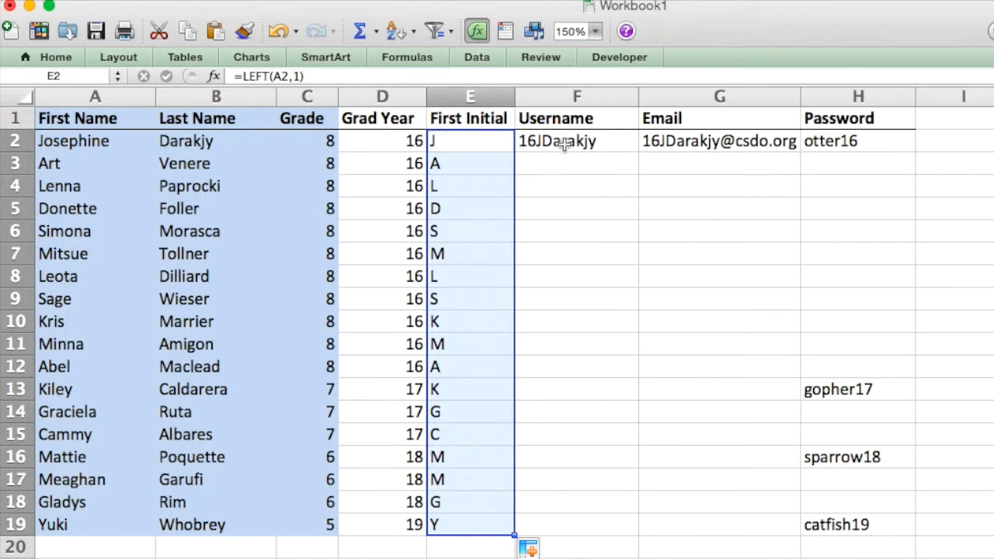
Check the =CONCATENATE(D2,E2,B2) formula in F2 and copy it down to F19
click(576, 141)
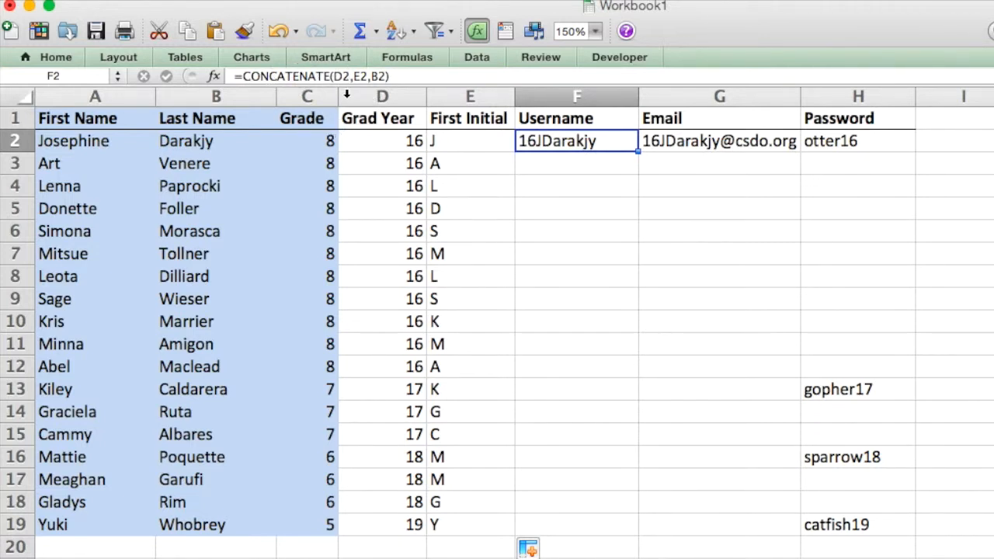
double_click(577, 141)
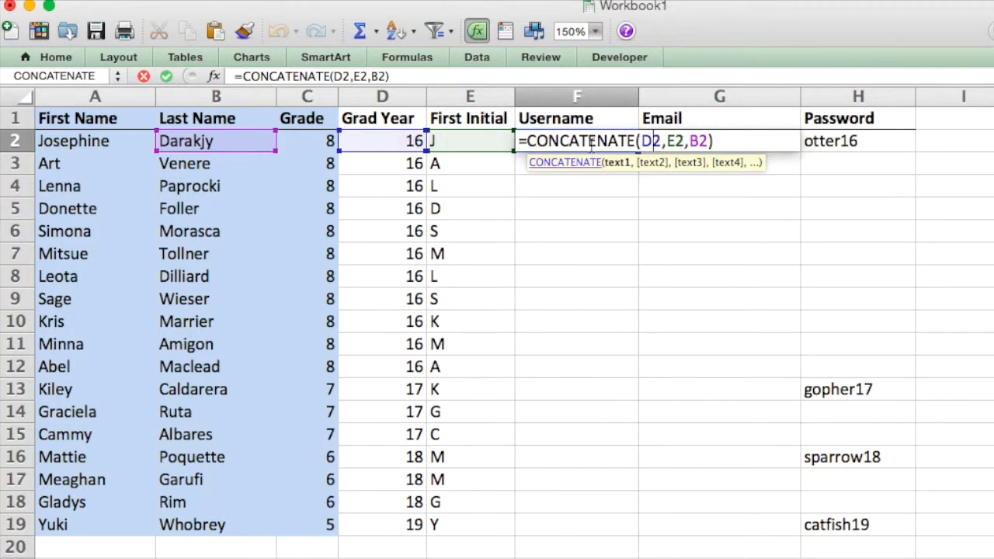
mouse_move(609, 127)
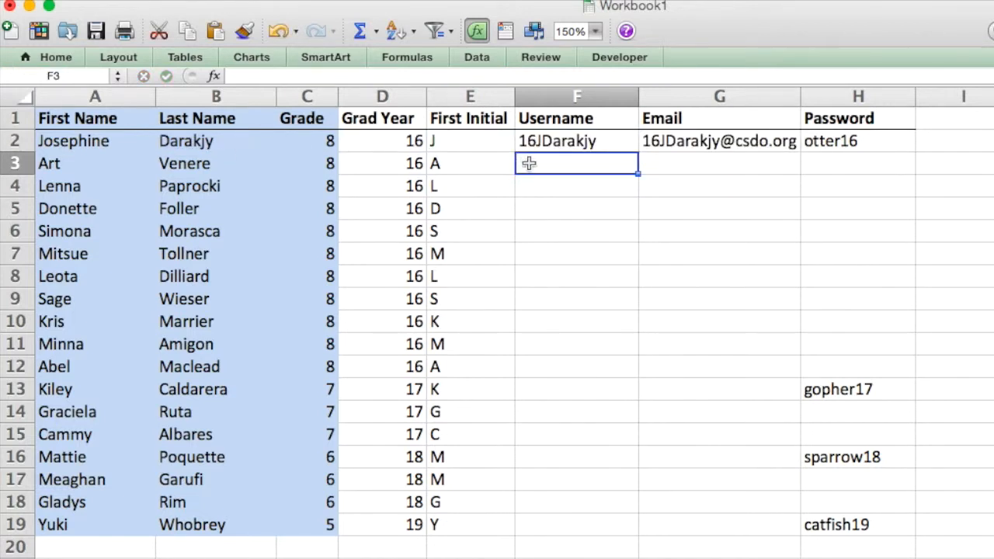
click(576, 141)
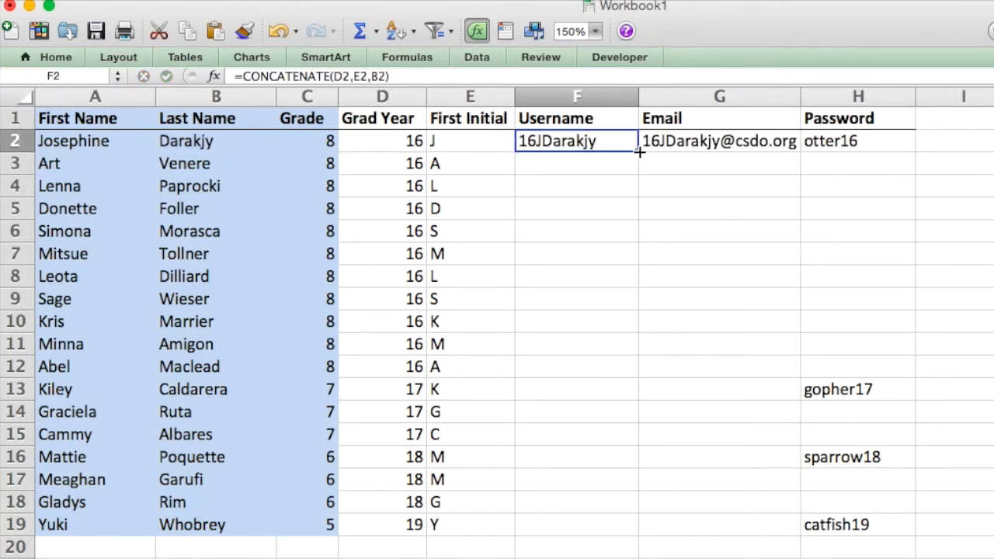
drag(641, 152, 604, 524)
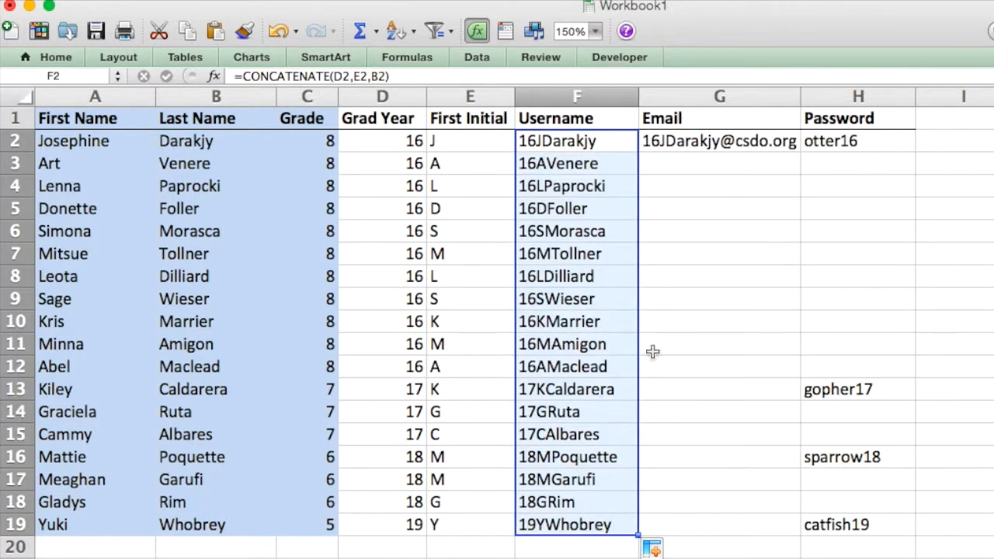
mouse_move(629, 522)
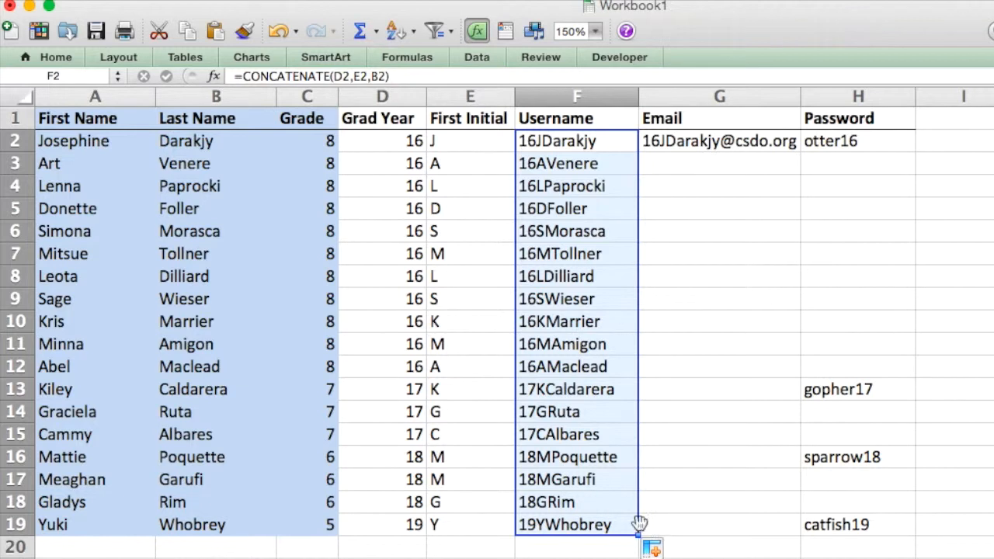
mouse_move(142, 254)
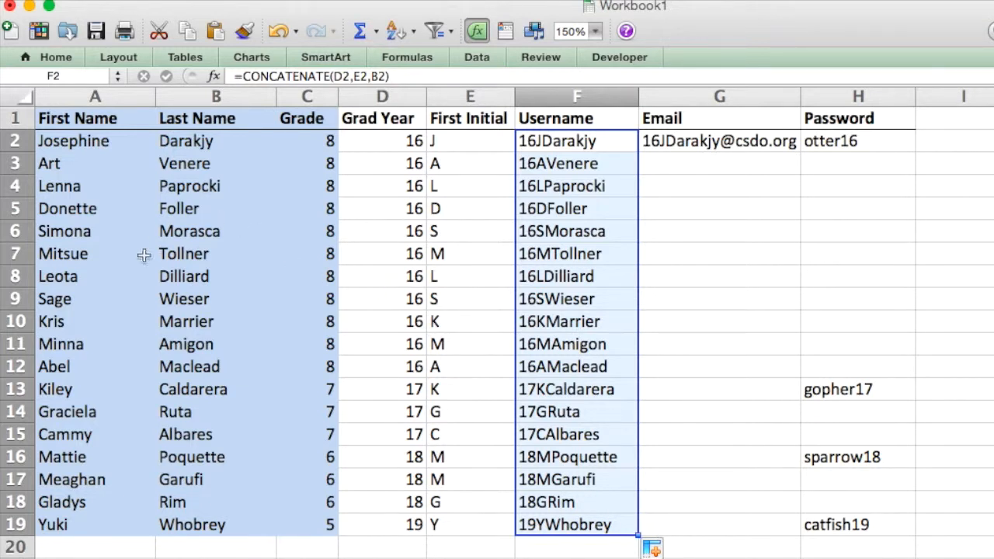
mouse_move(264, 277)
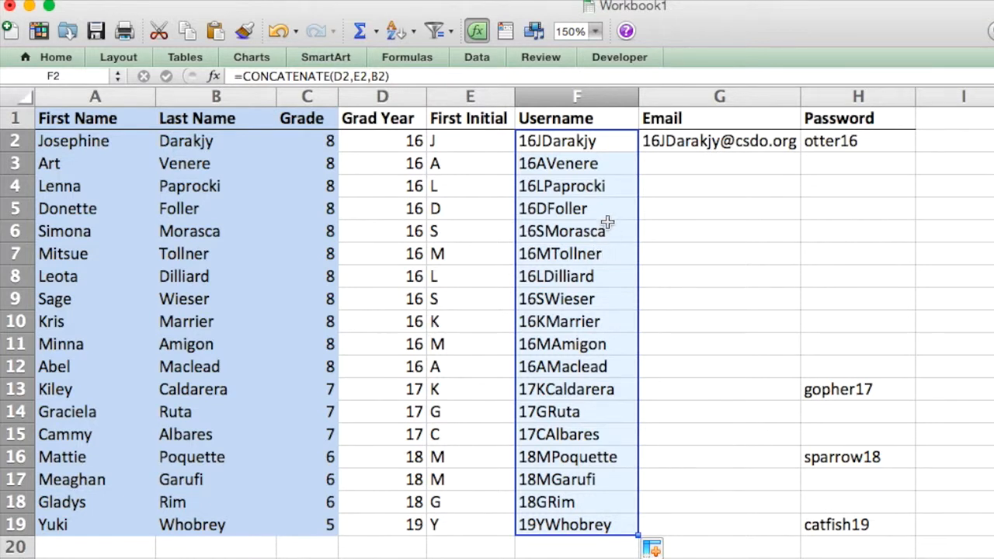
mouse_move(625, 163)
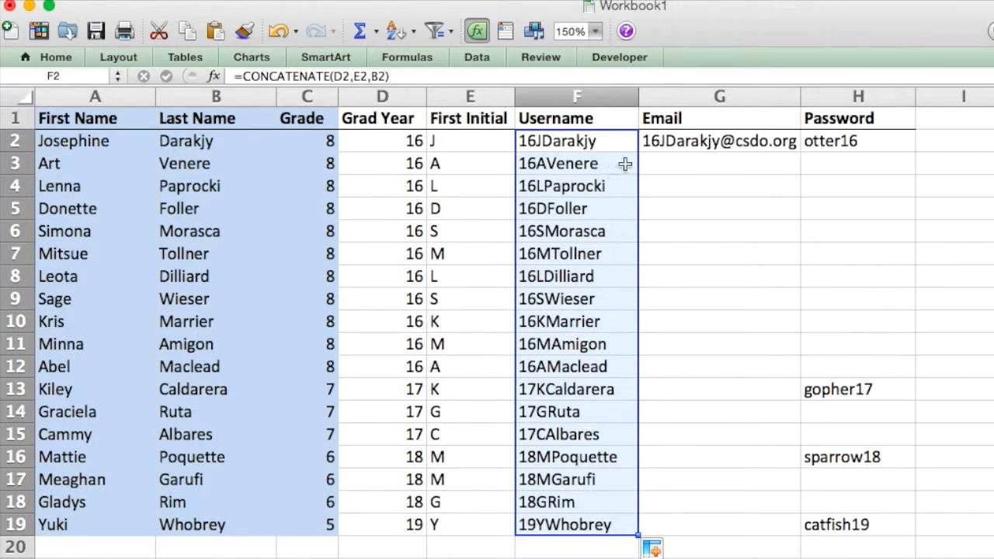
mouse_move(587, 405)
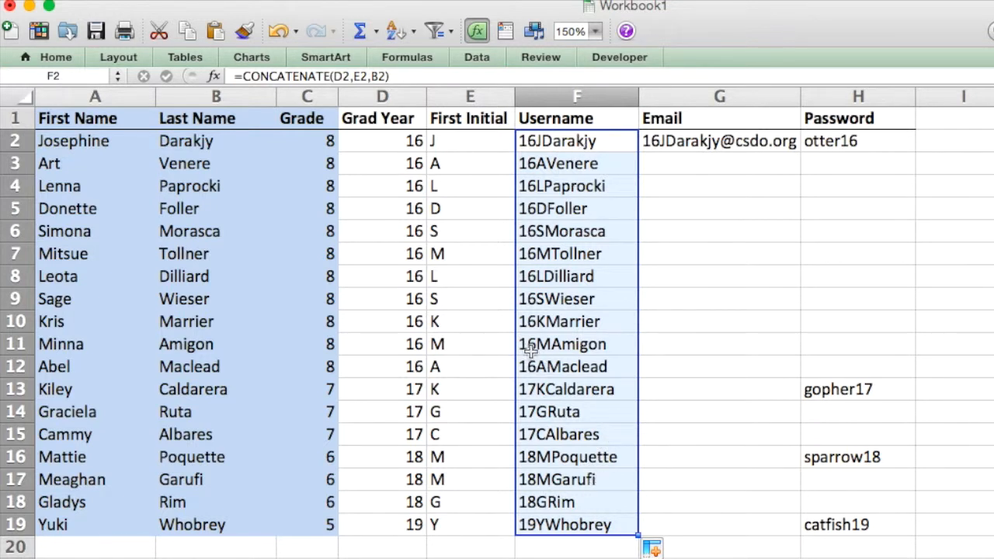
mouse_move(585, 367)
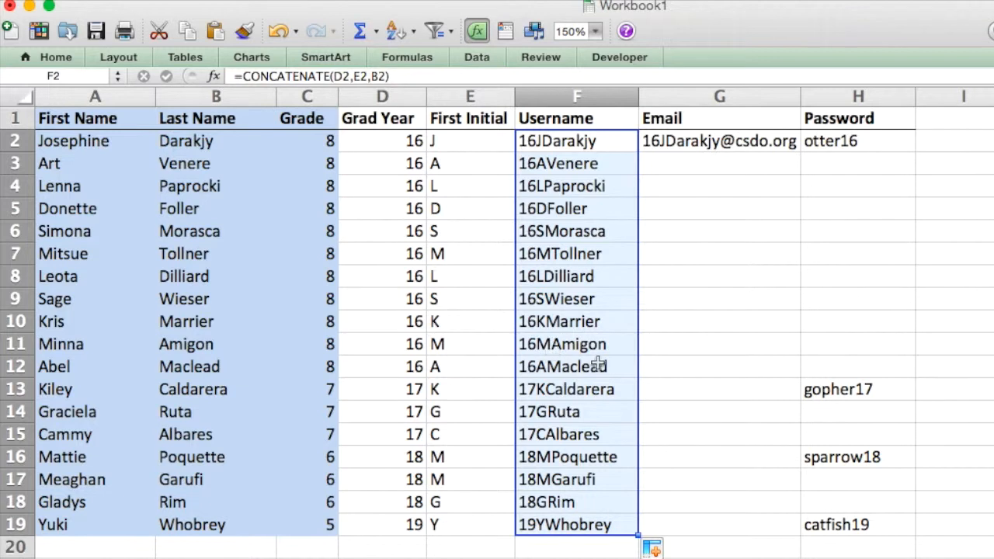
mouse_move(575, 501)
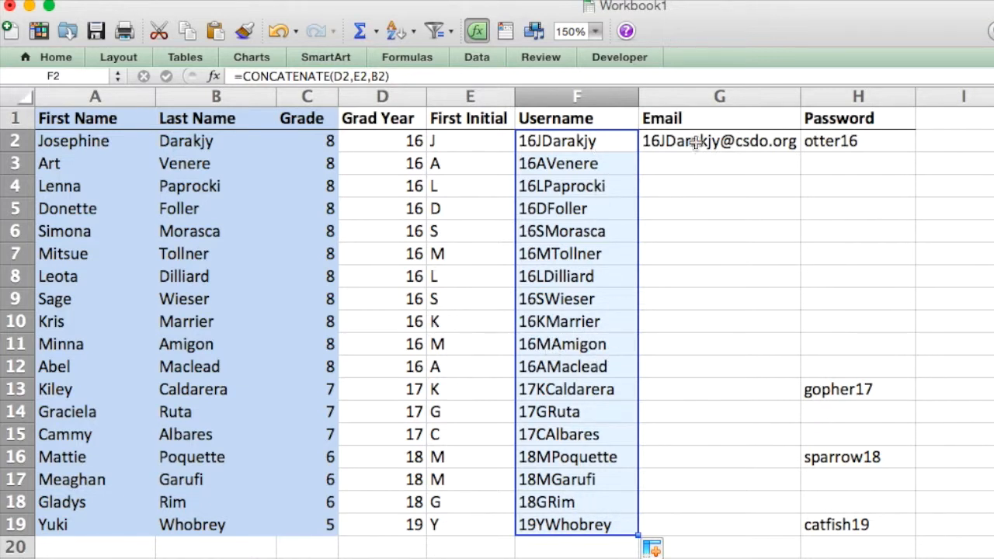
mouse_move(691, 146)
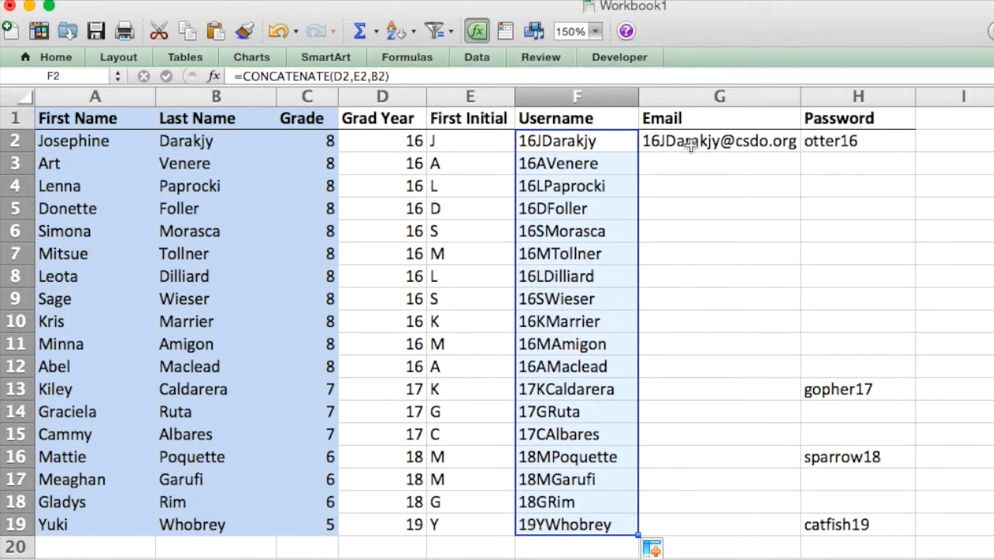
click(719, 141)
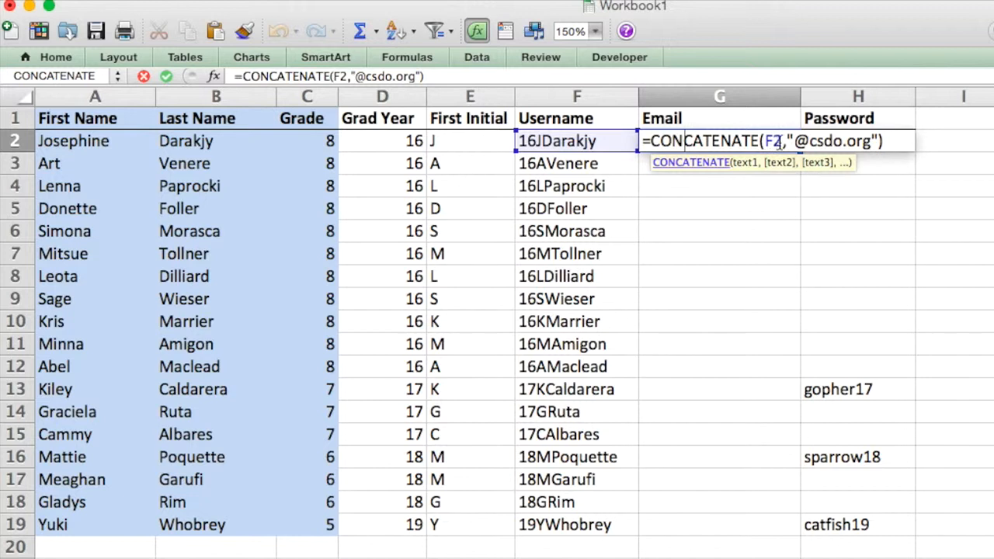
mouse_move(890, 145)
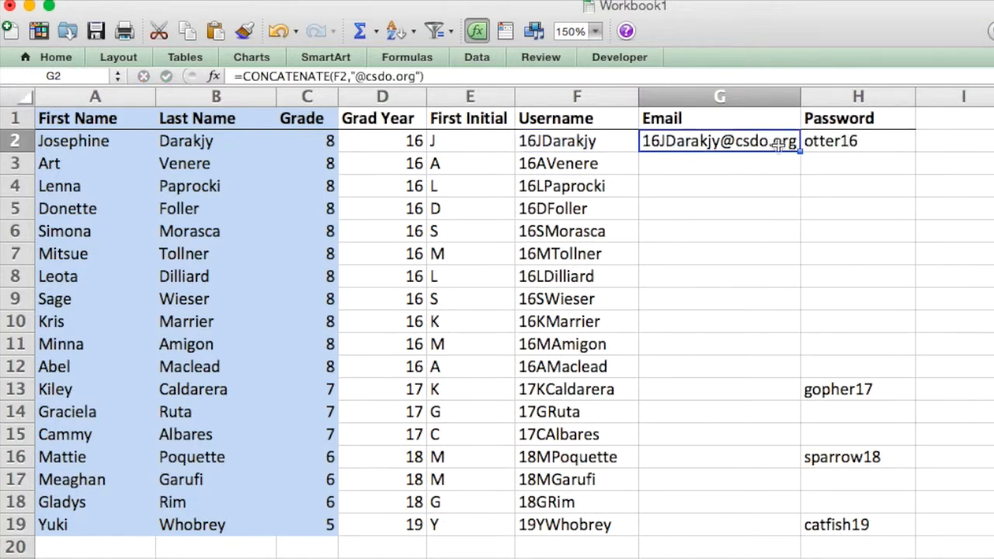
drag(799, 151, 757, 532)
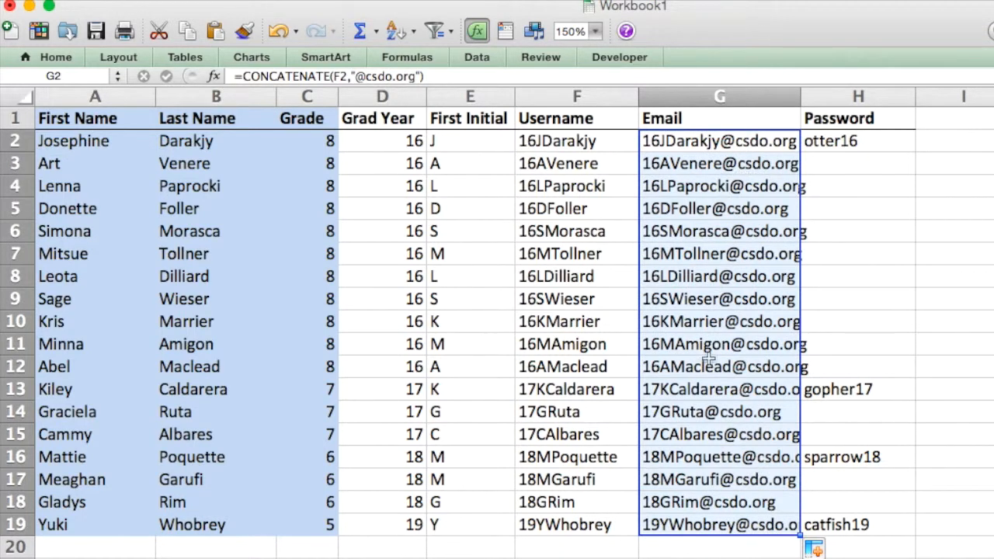
mouse_move(797, 96)
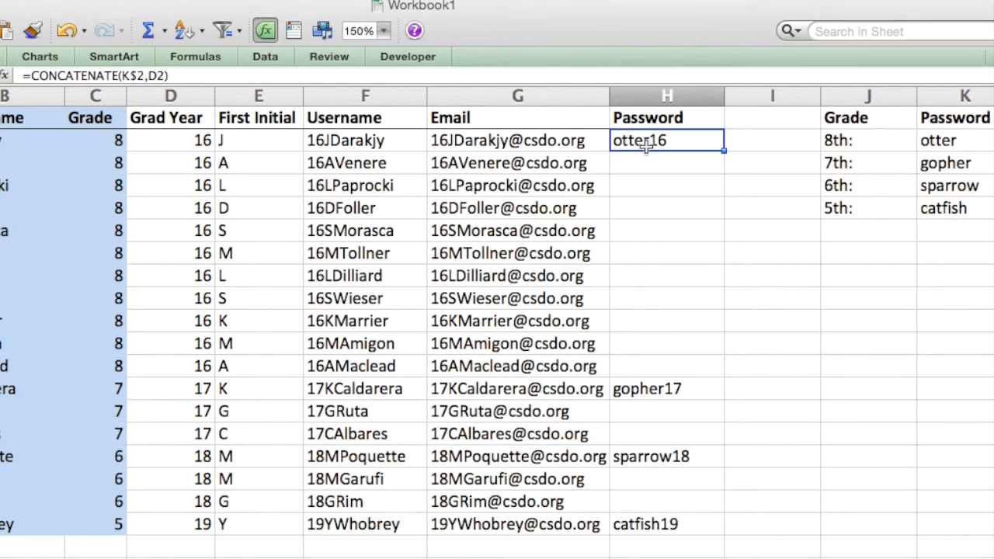
mouse_move(677, 162)
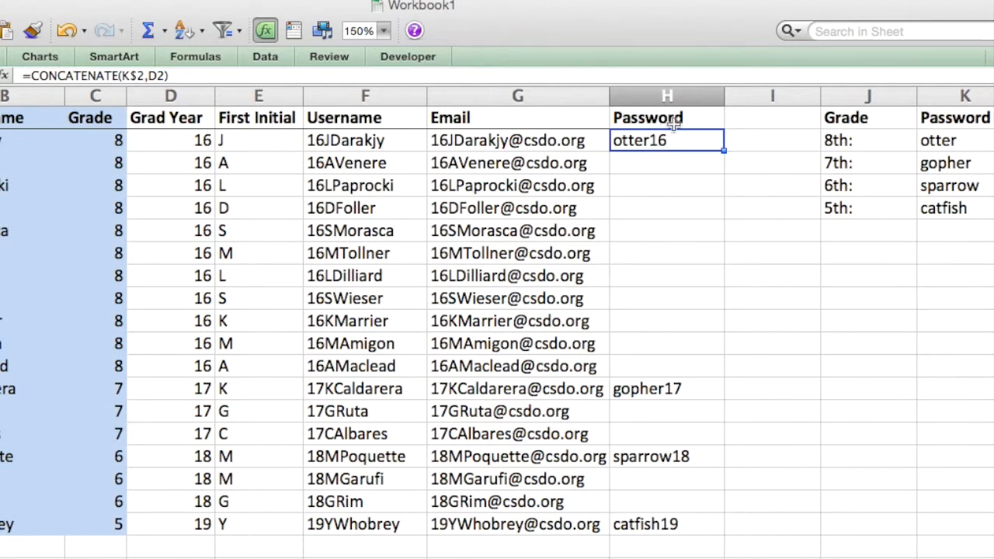
double_click(667, 141)
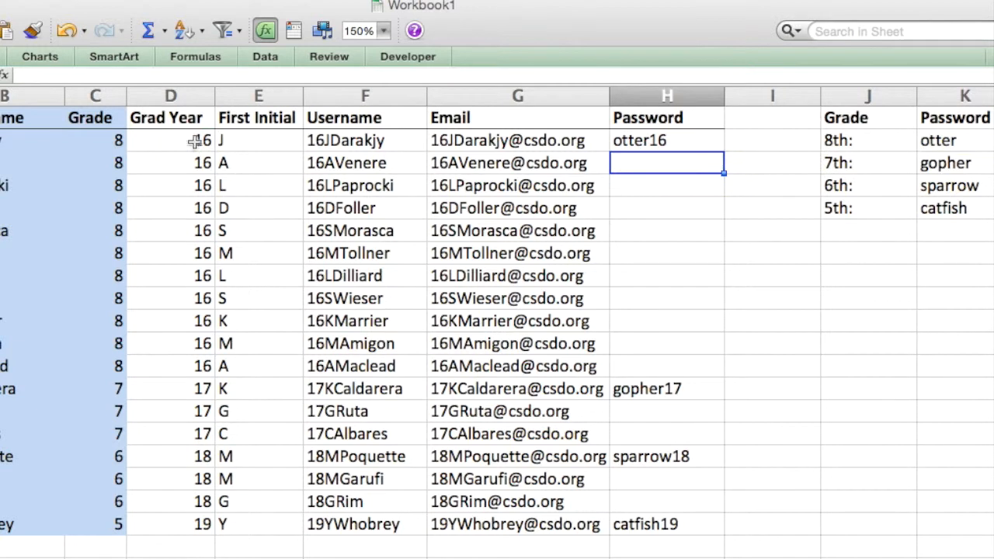
click(666, 141)
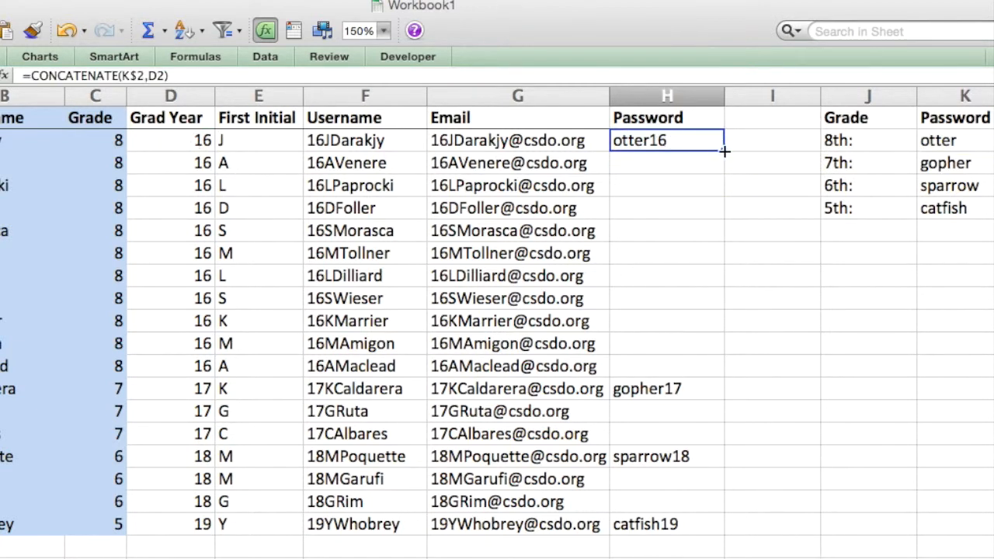
drag(722, 151, 723, 366)
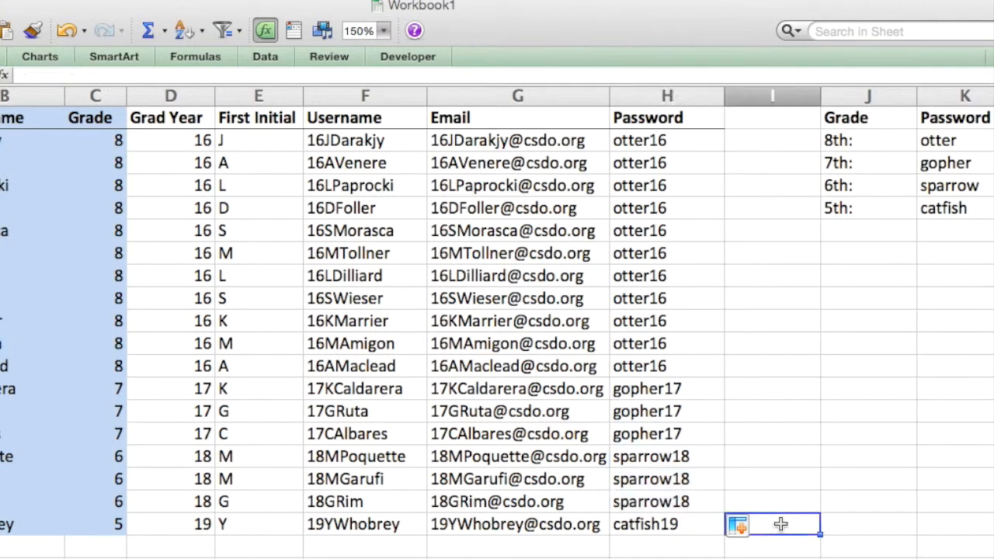
mouse_move(765, 362)
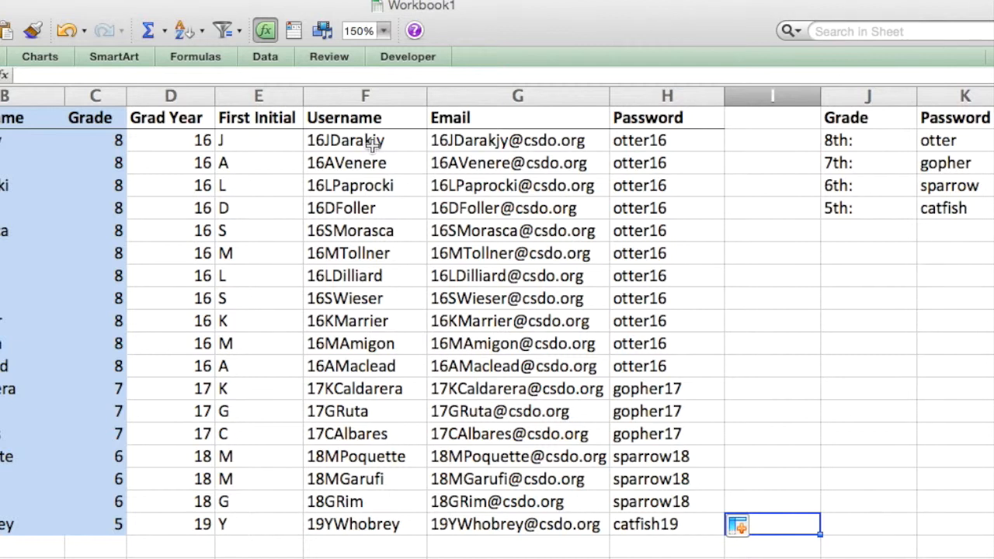
mouse_move(351, 141)
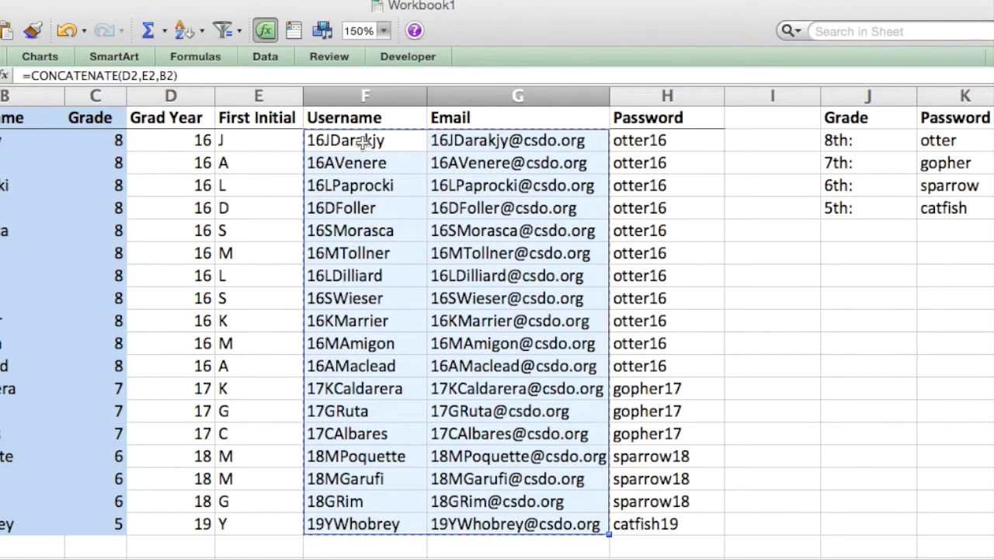
Paste Special the copied F2:G19 usernames and emails back as Values only
right_click(363, 140)
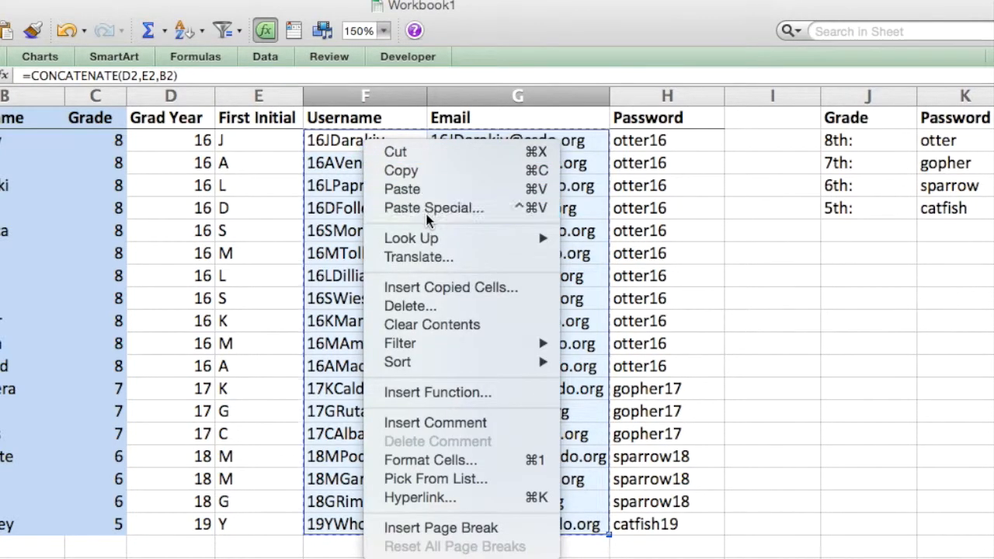
click(434, 208)
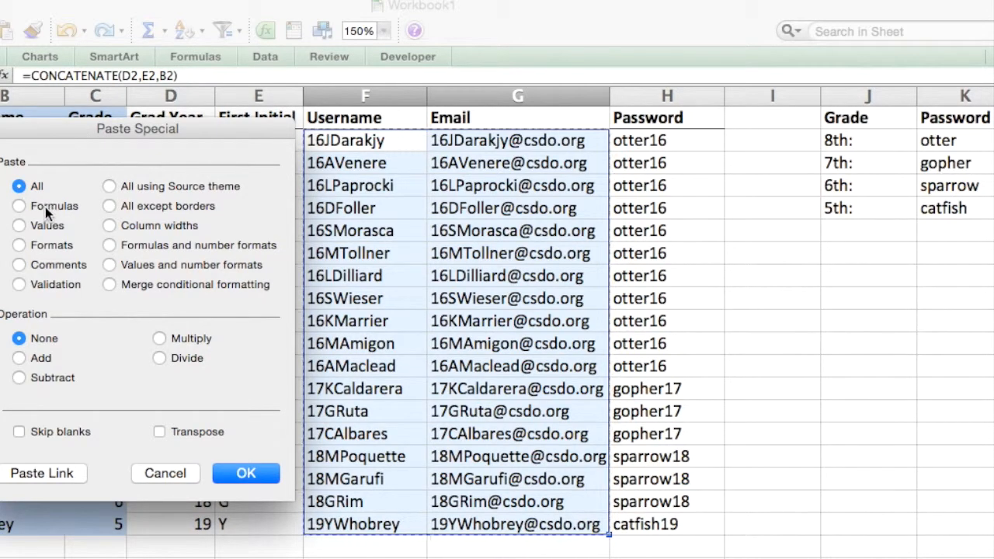
click(19, 225)
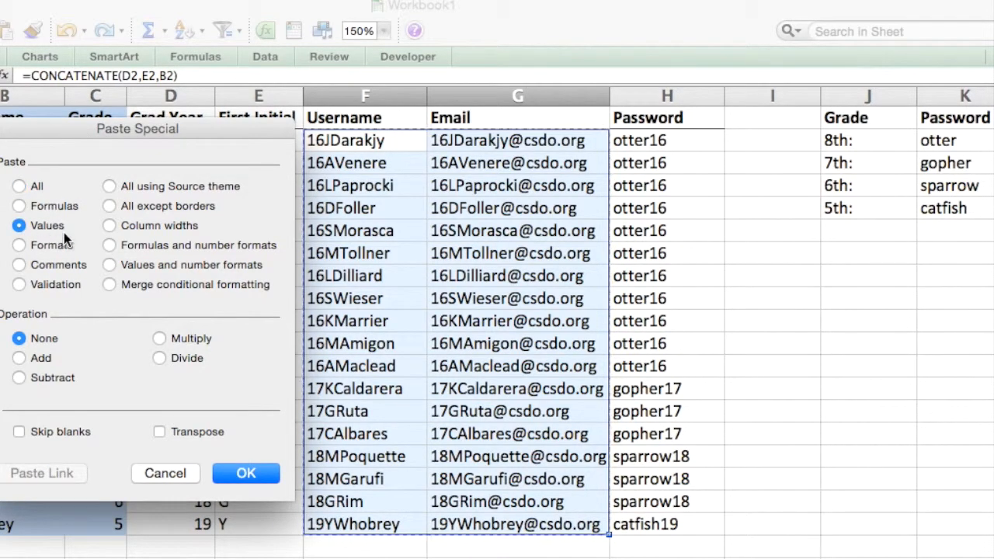
click(246, 473)
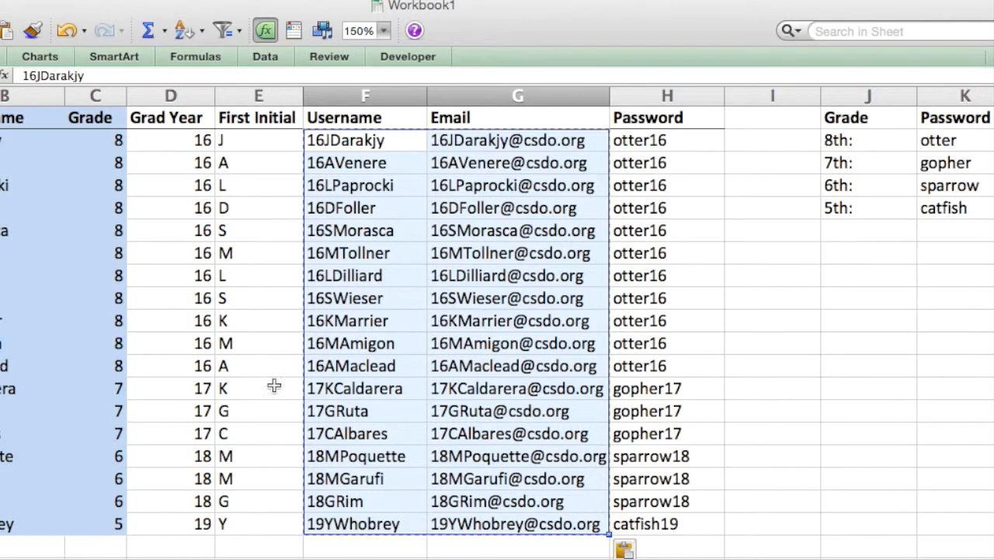
click(364, 298)
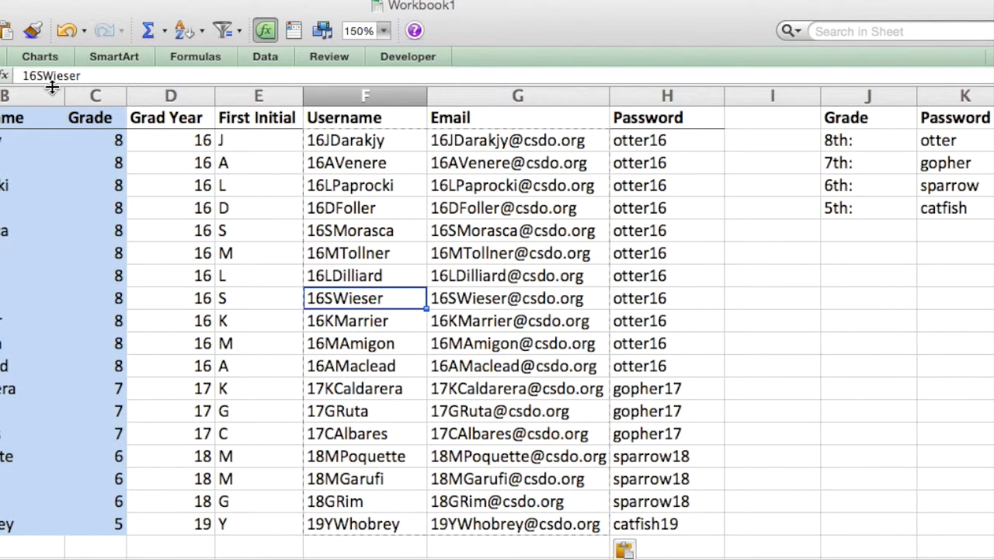
click(365, 276)
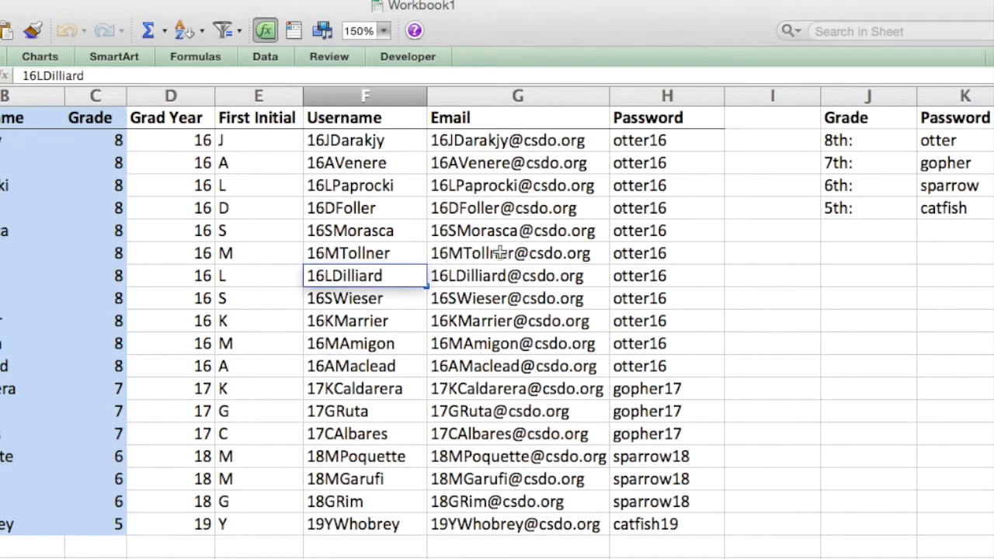
click(517, 253)
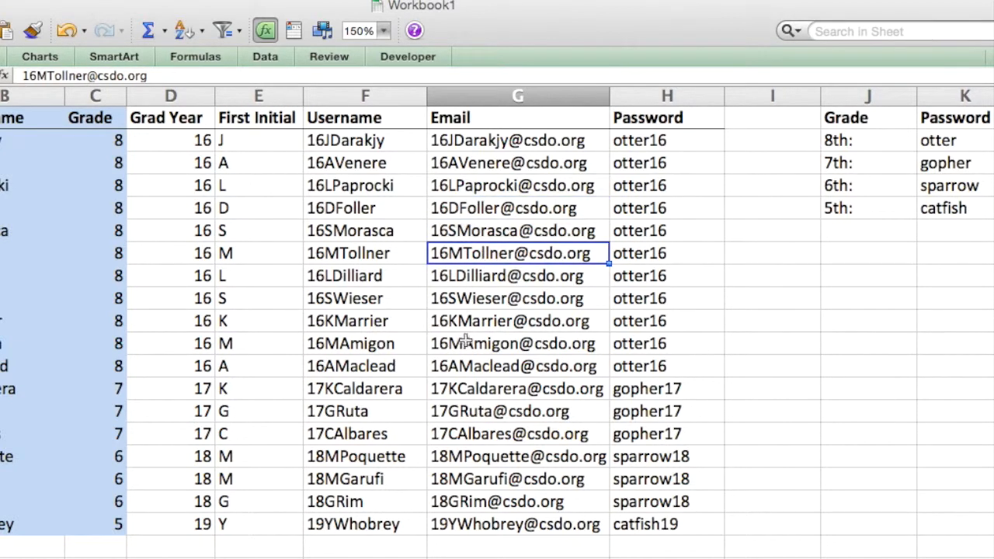
click(518, 389)
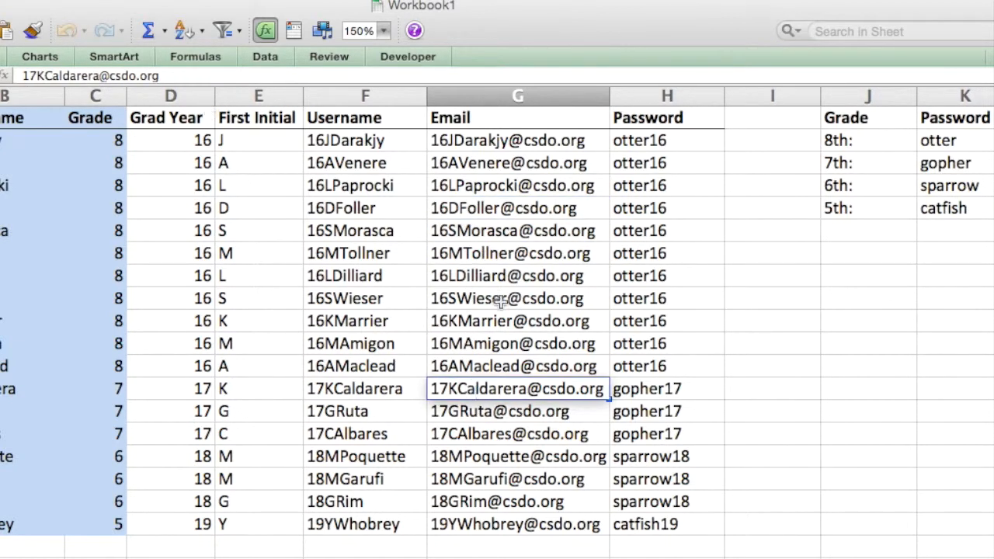
click(364, 230)
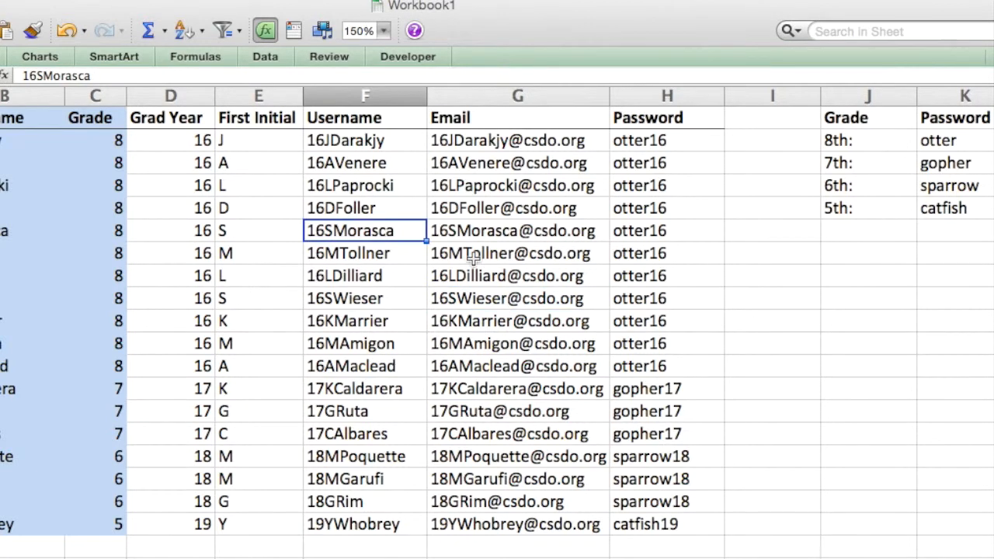